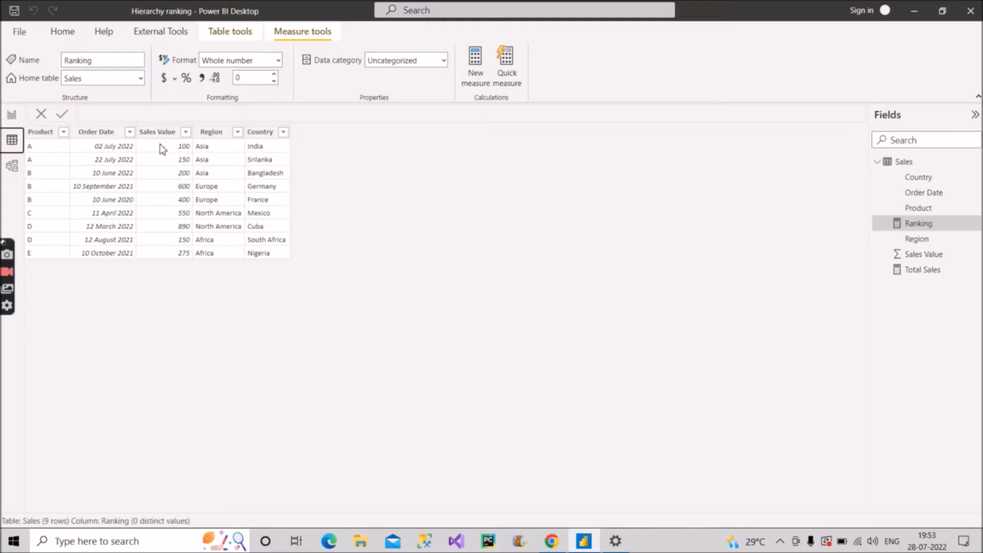
pyautogui.moveTo(234, 240)
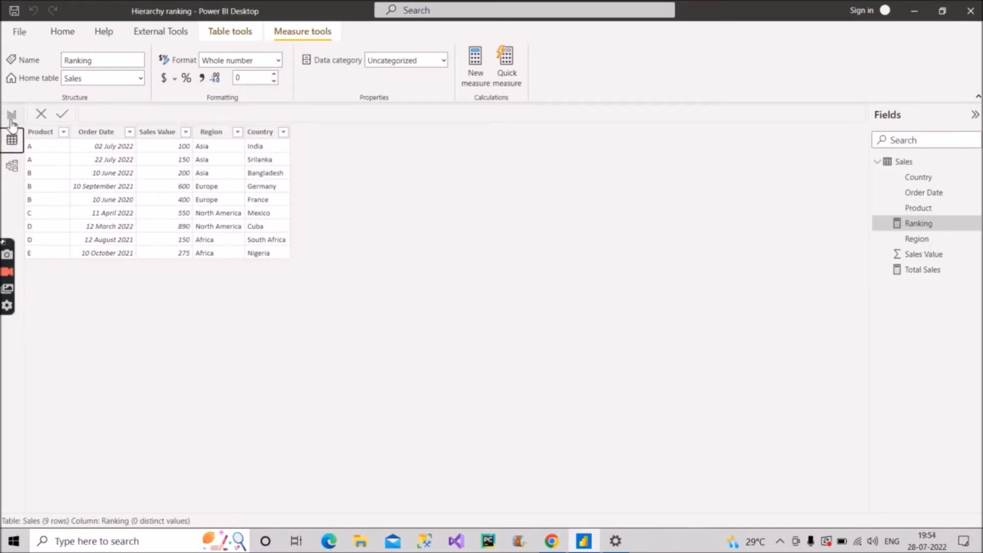
pyautogui.moveTo(11, 119)
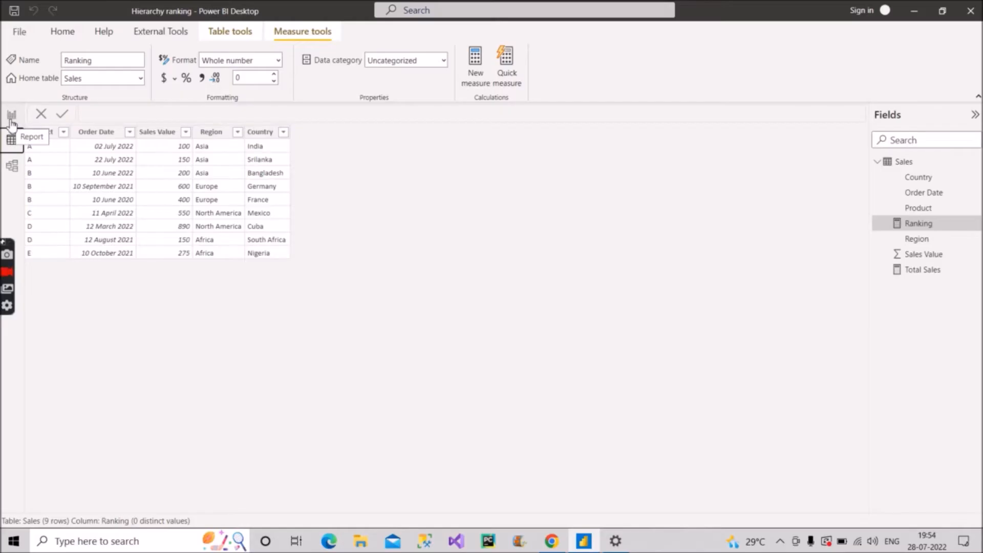
# - Switch to Report view showing the region table, slicer and Ranking measure
pyautogui.click(11, 115)
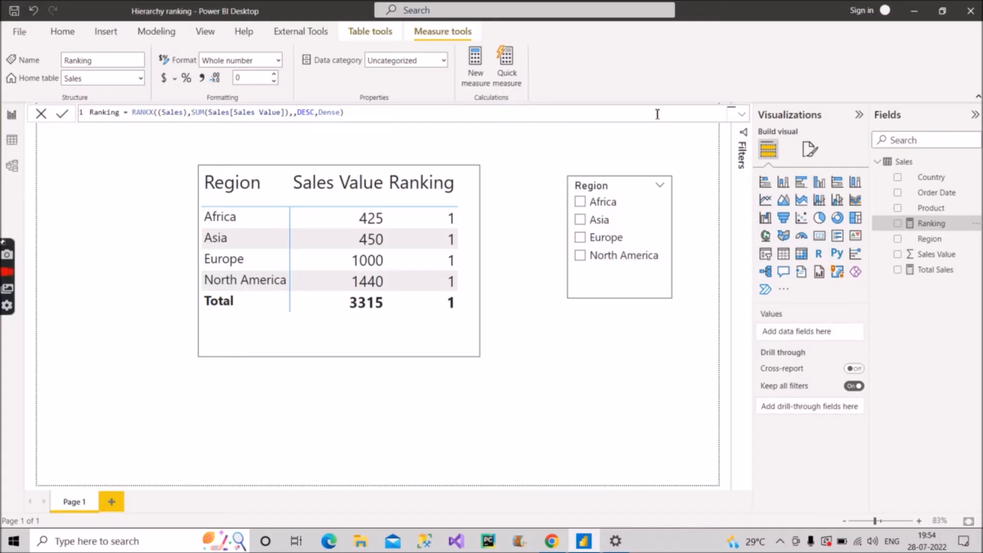
pyautogui.moveTo(411, 109)
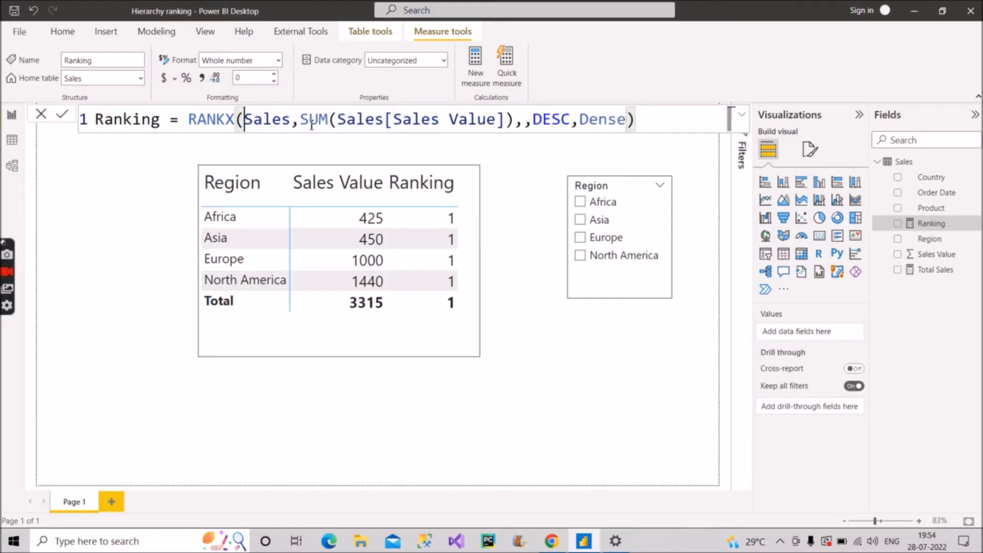
pyautogui.moveTo(339, 130)
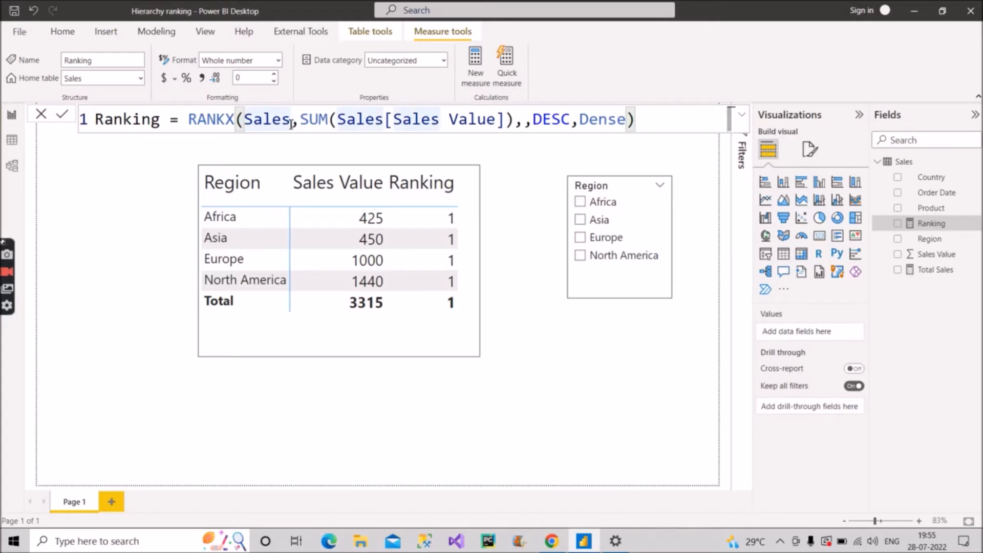
pyautogui.doubleClick(267, 120)
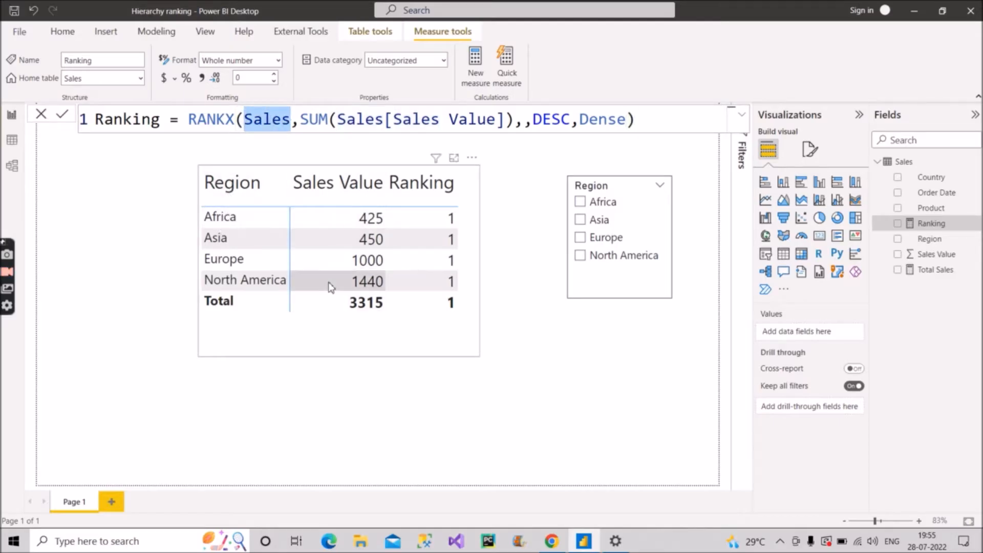
pyautogui.moveTo(295, 227)
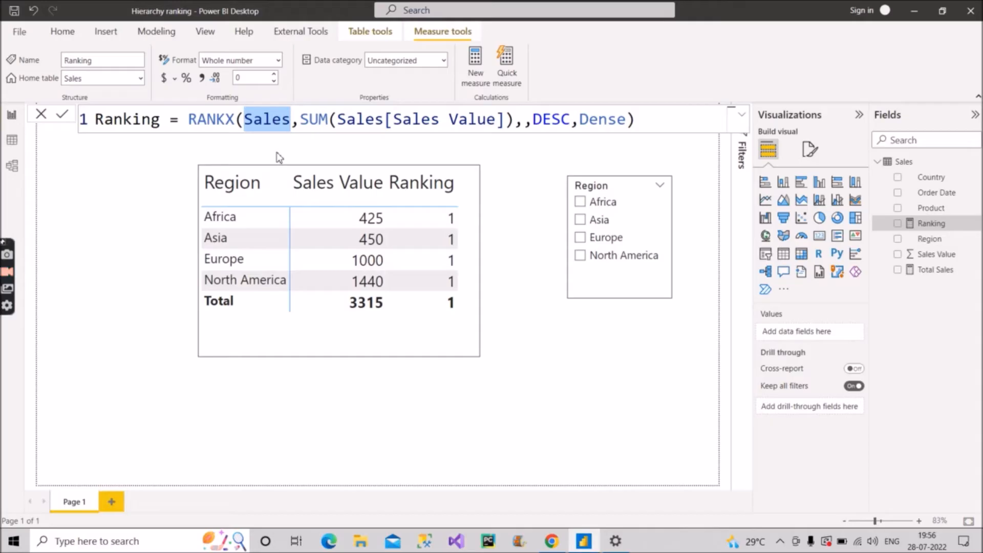
pyautogui.moveTo(153, 141)
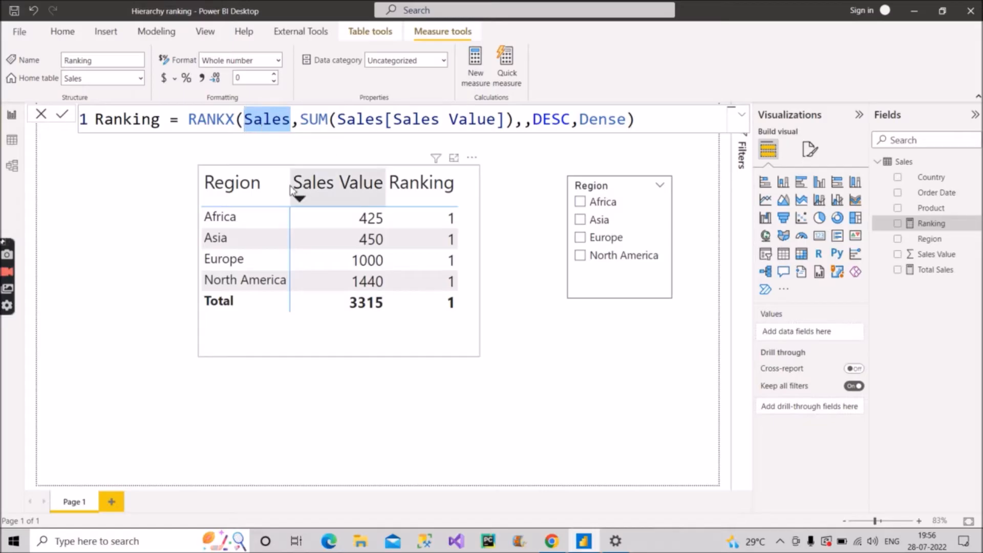
pyautogui.moveTo(181, 305)
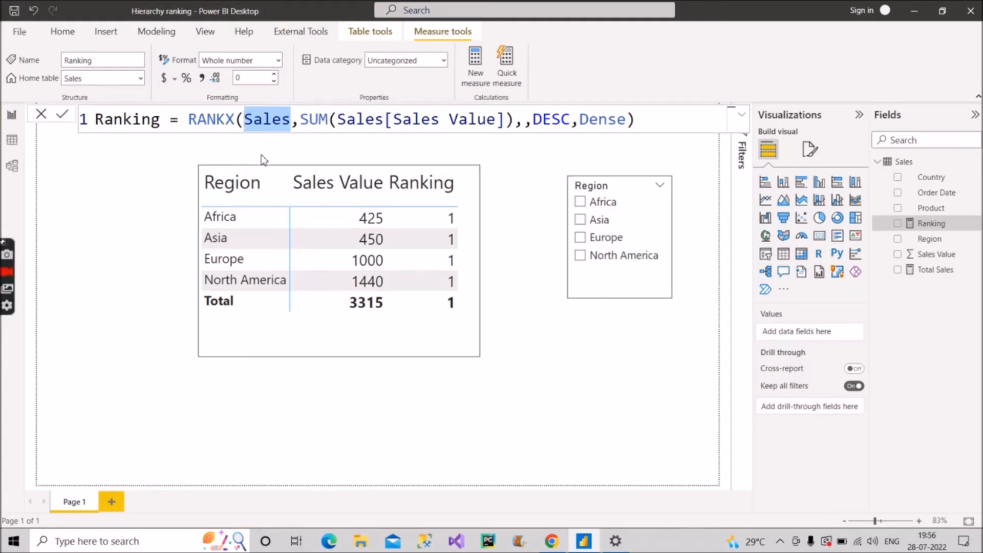
# - Type ALL( Sales[Region] ) as the RANKX table argument in the formula bar
pyautogui.write('A')
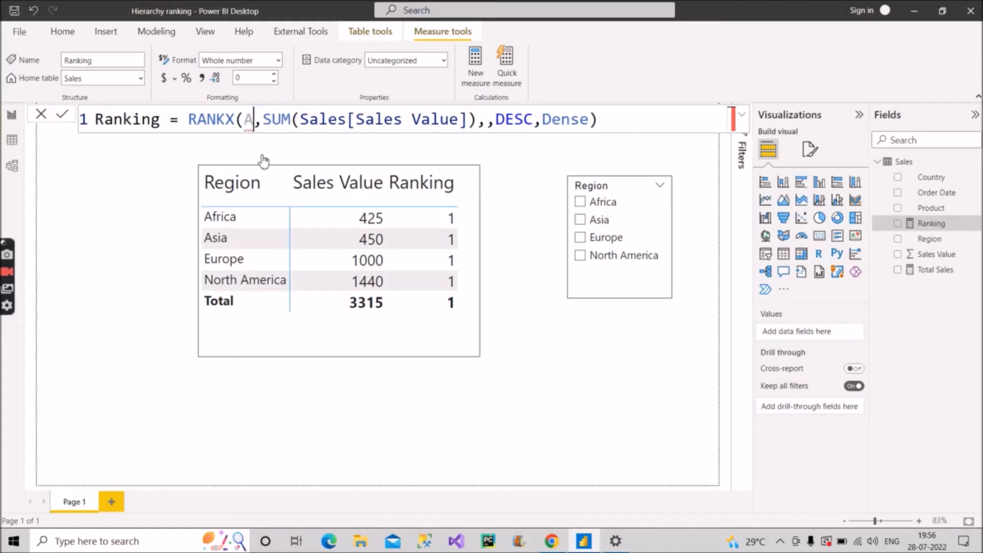
pyautogui.write('LL(Sales')
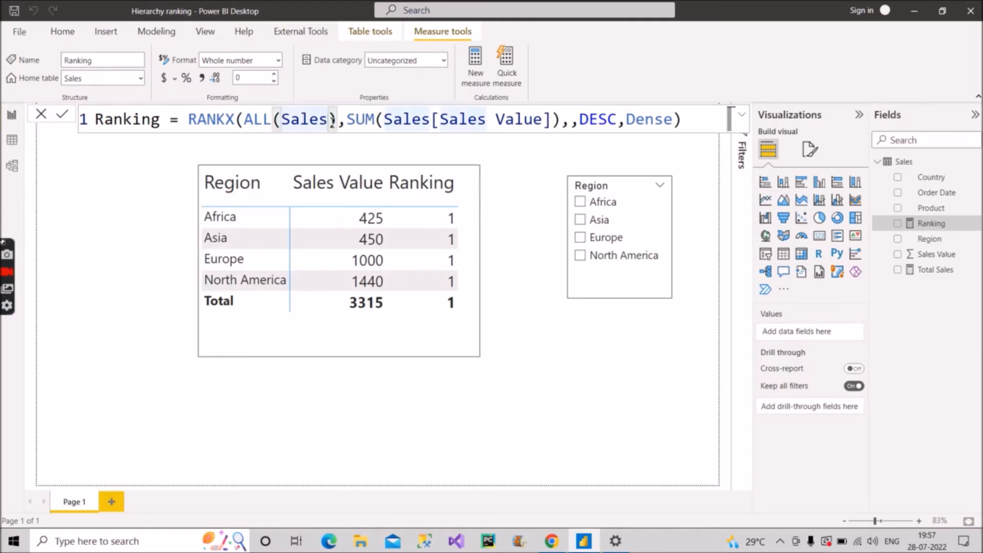
pyautogui.write('[Region')
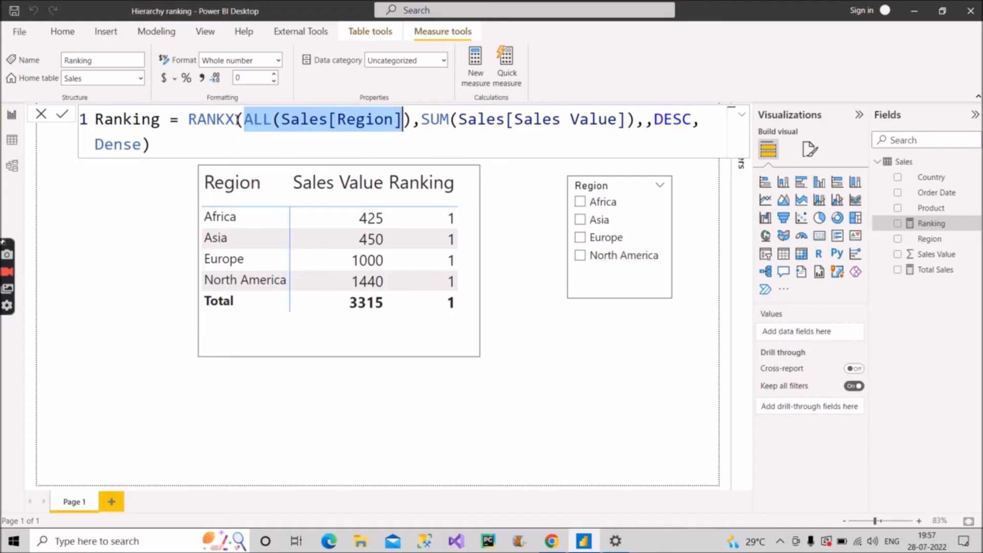
pyautogui.moveTo(366, 142)
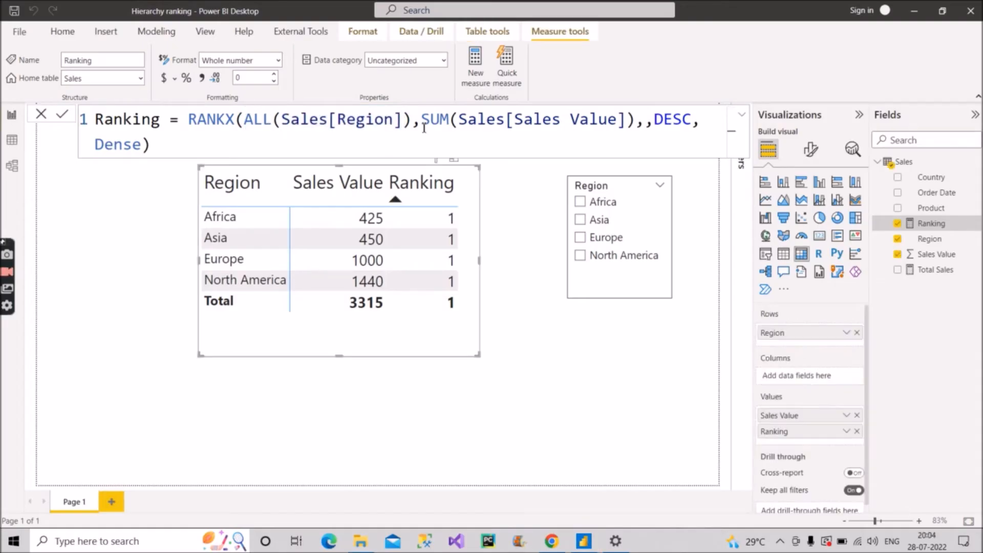
# - Select the SUM(Sales[Sales Value]) expression in the Ranking formula
pyautogui.doubleClick(435, 119)
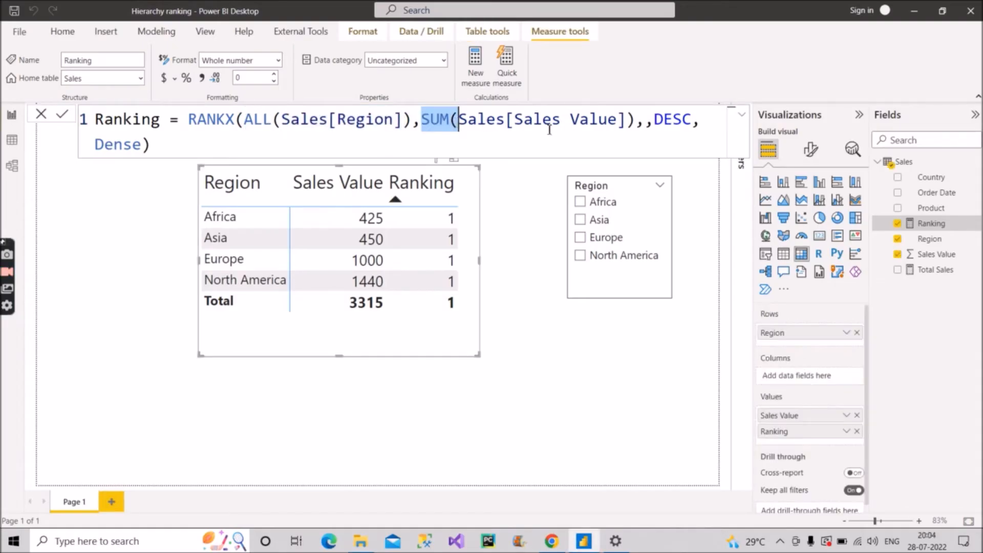
pyautogui.moveTo(458, 119); pyautogui.dragTo(626, 119)
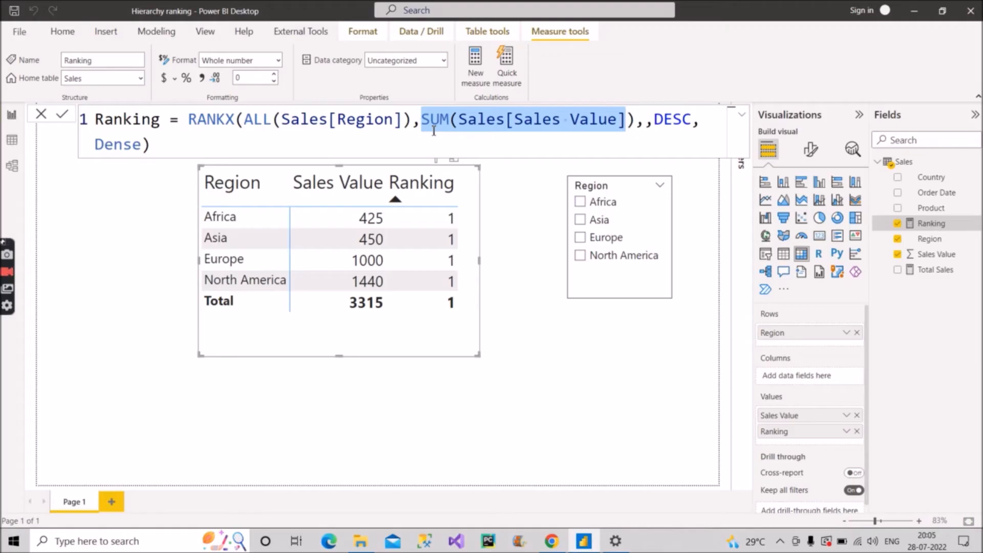
pyautogui.moveTo(971, 269)
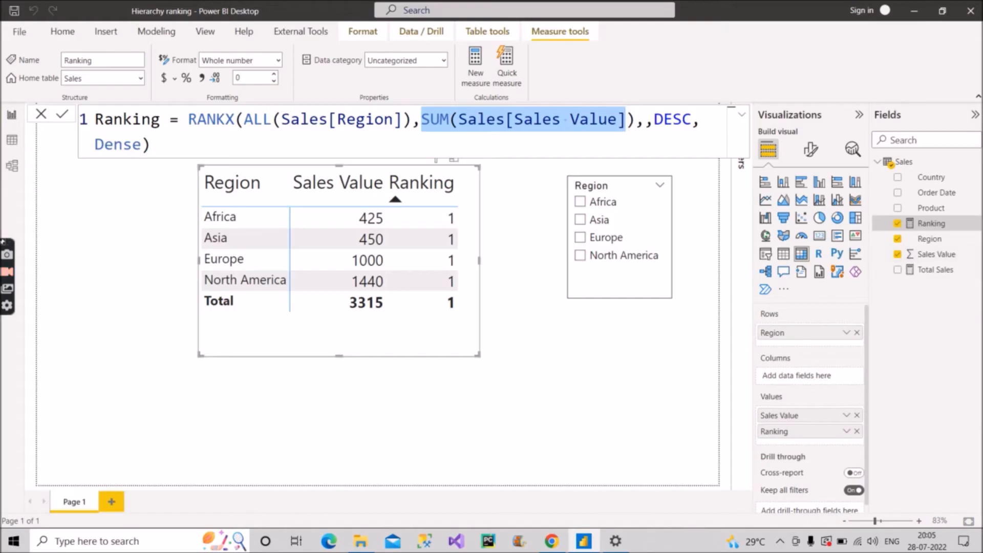
pyautogui.moveTo(935, 277)
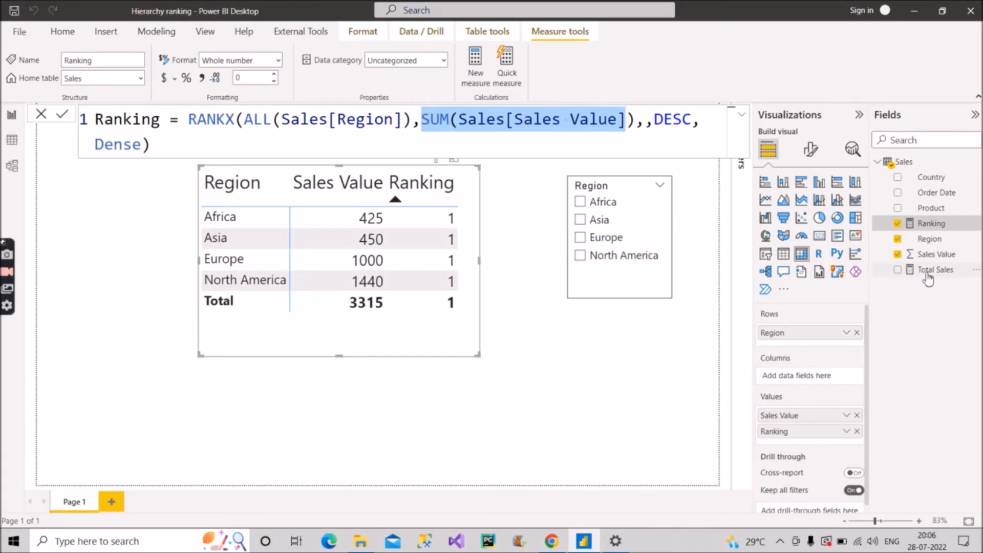
pyautogui.moveTo(934, 269)
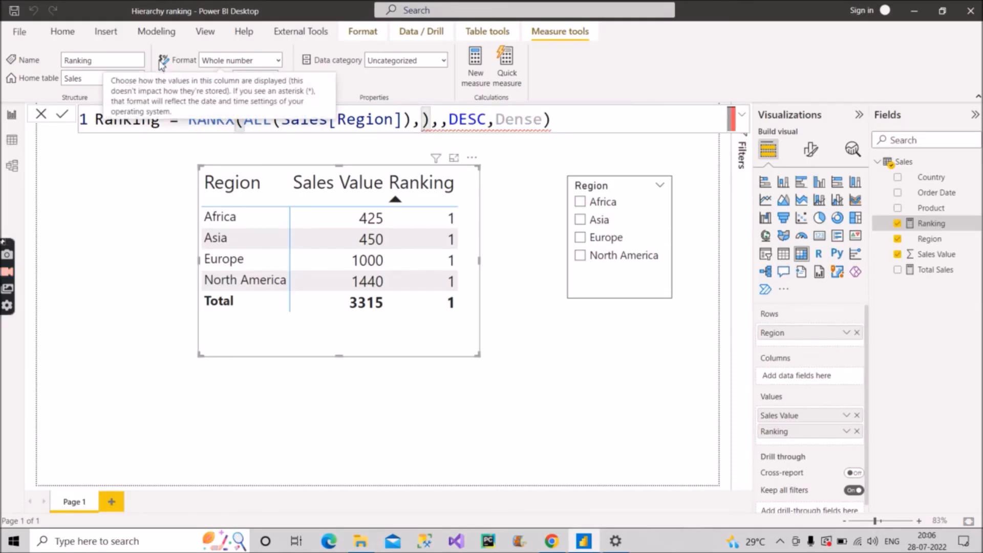
# - Insert [Total Sales] as the RANKX expression and commit the Ranking measure
pyautogui.write('[')
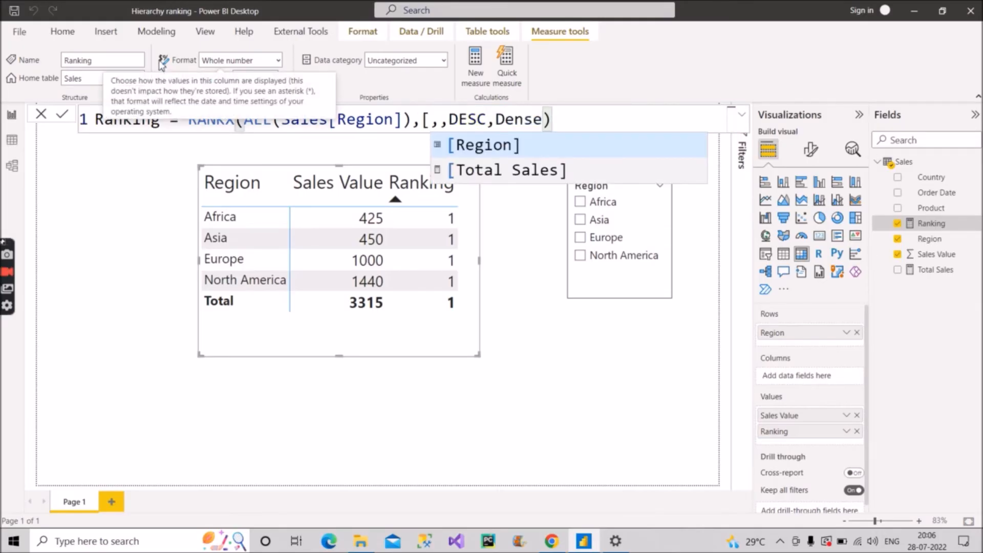
pyautogui.write('t')
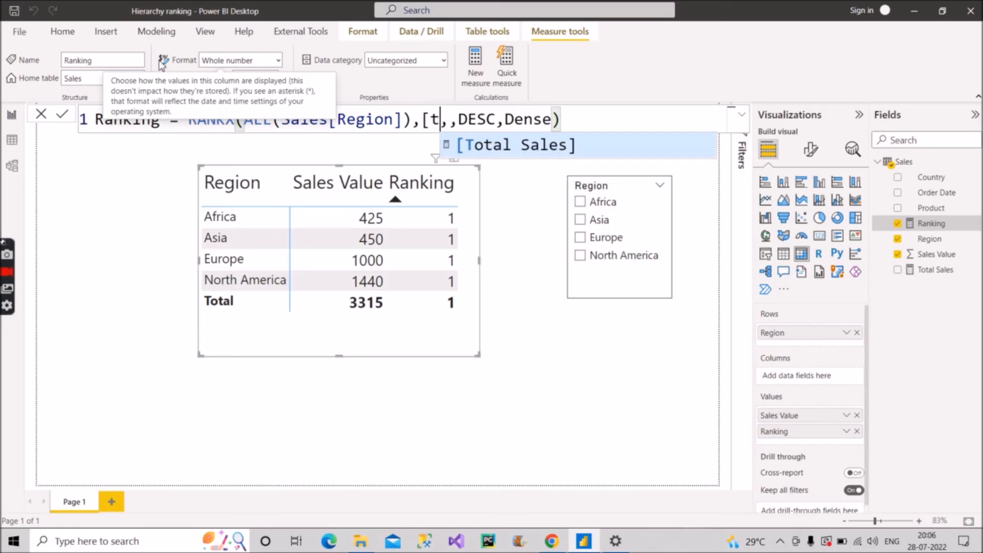
pyautogui.click(513, 145)
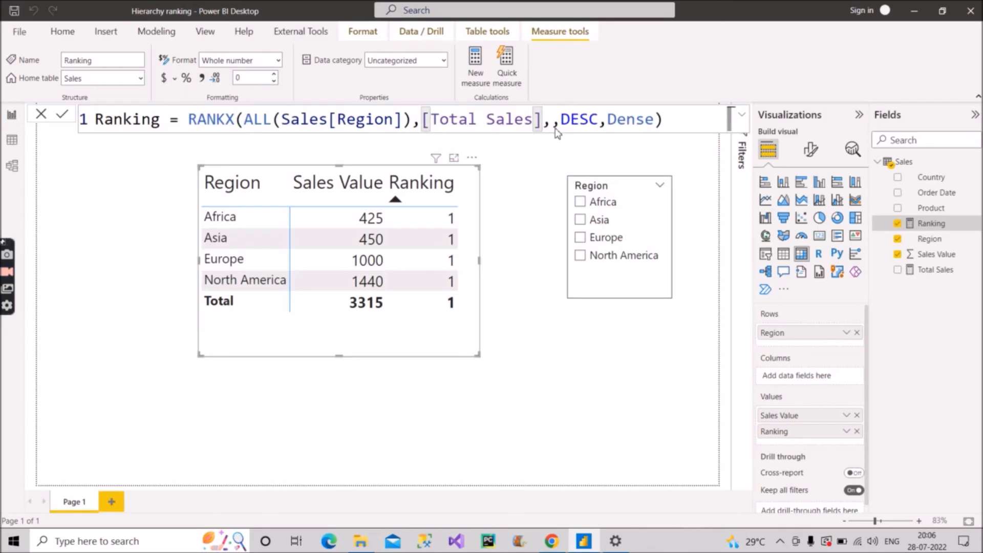
pyautogui.press('Enter')
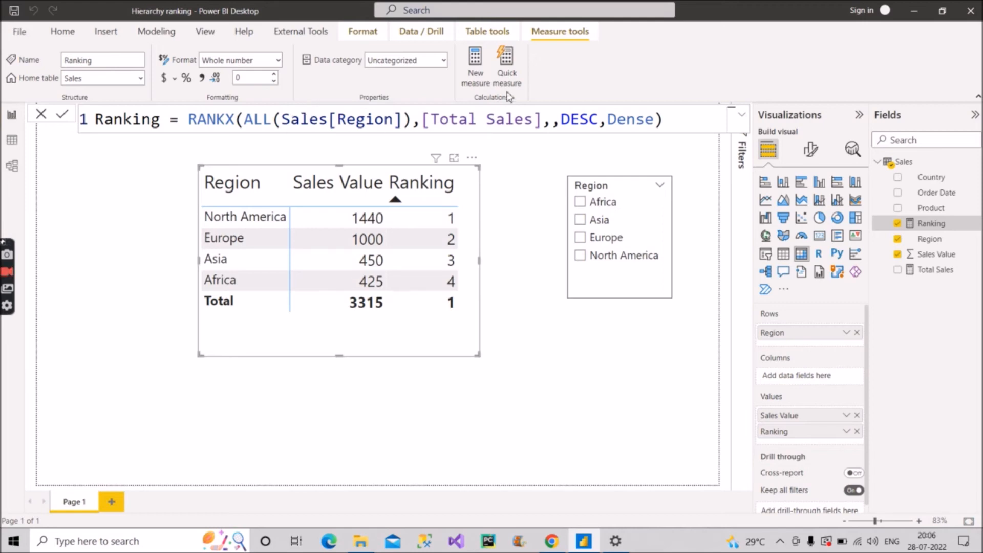
pyautogui.moveTo(299, 106)
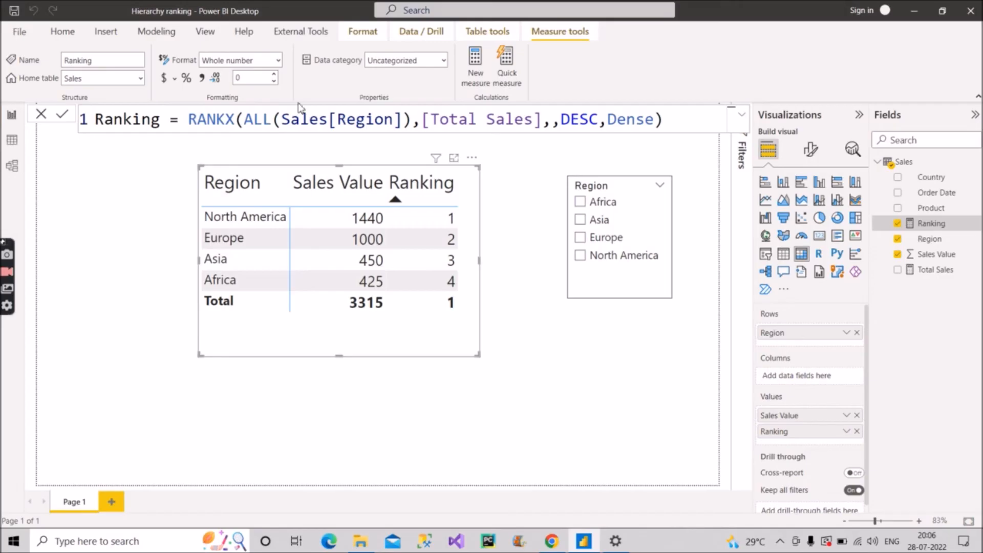
pyautogui.moveTo(283, 144)
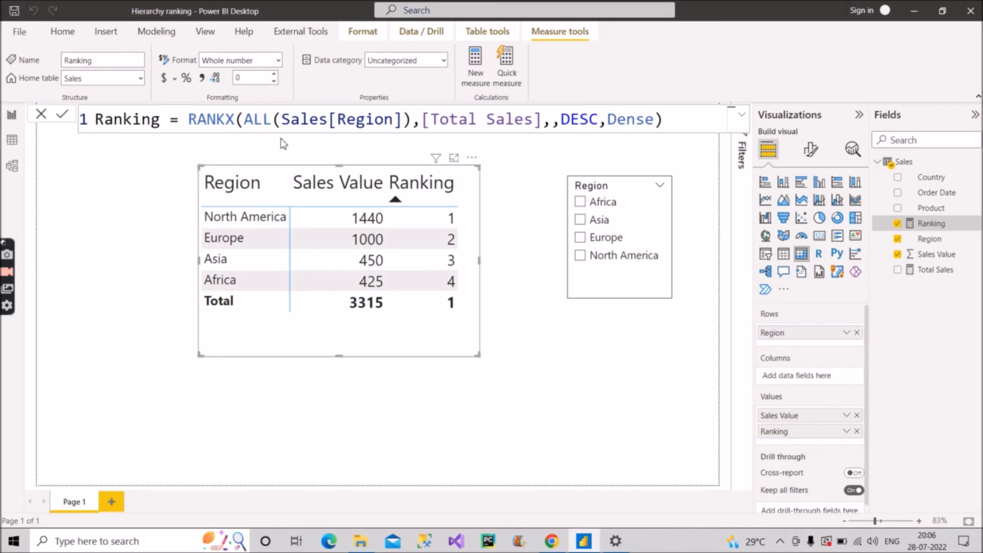
pyautogui.moveTo(218, 174)
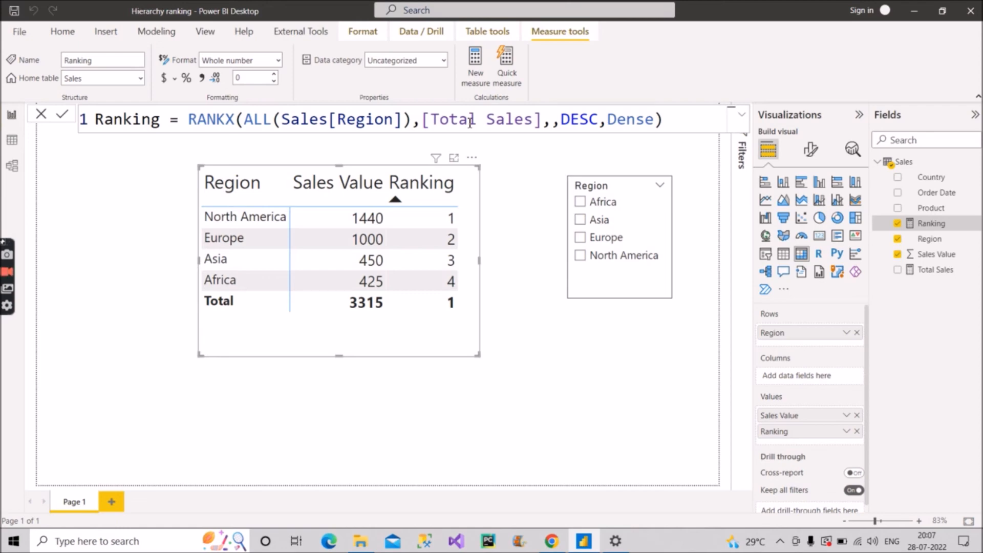
pyautogui.moveTo(567, 161)
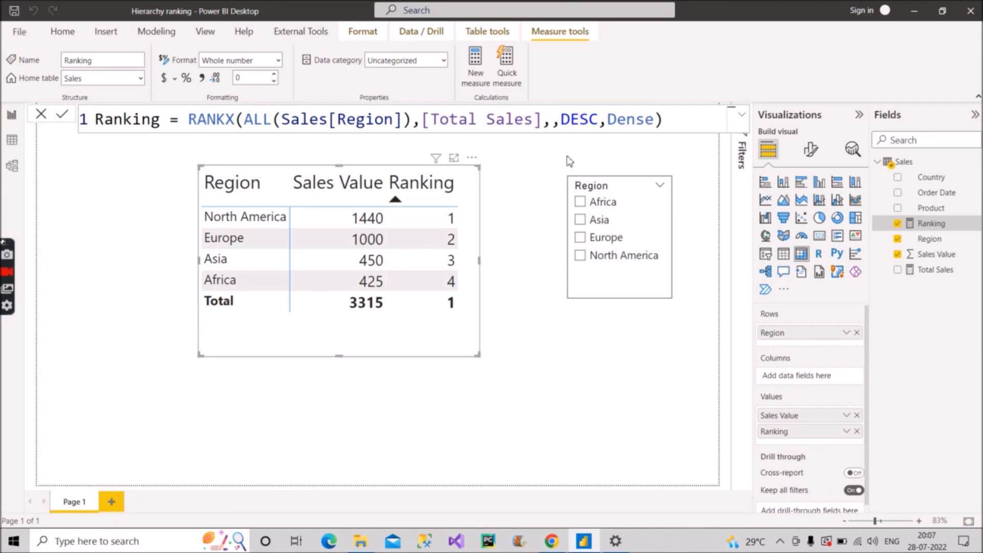
pyautogui.moveTo(582, 331)
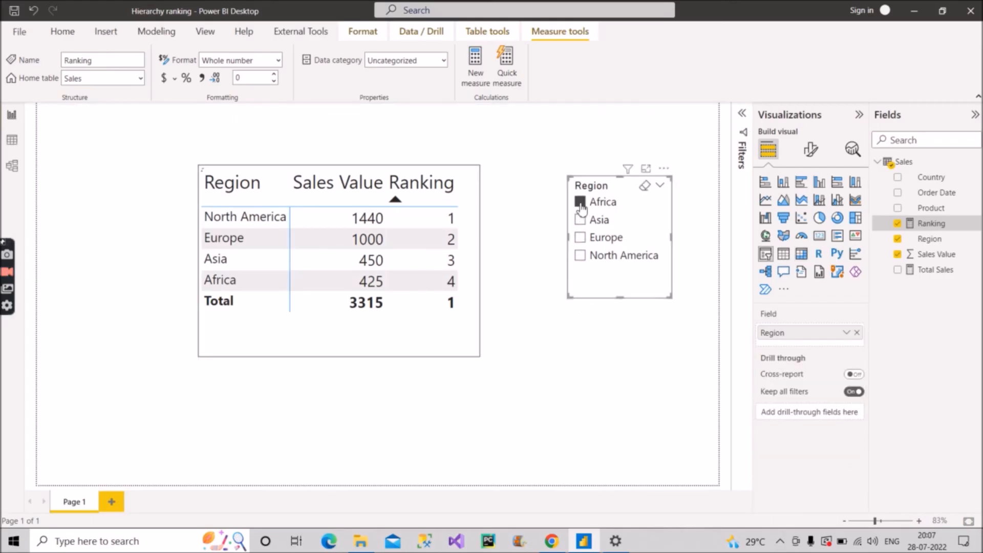
# - Filter the Region slicer to Africa and Asia
pyautogui.click(580, 202)
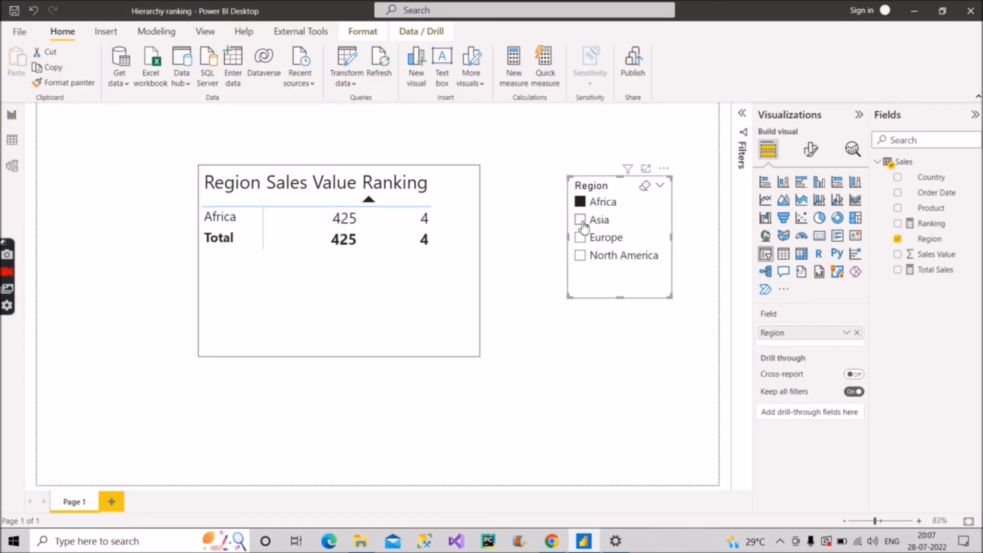
pyautogui.click(580, 220)
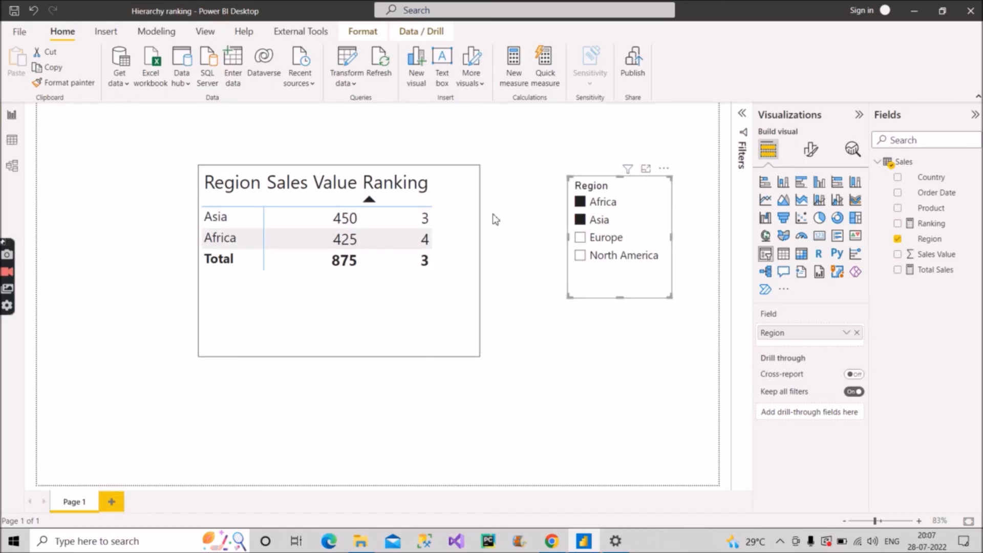
pyautogui.moveTo(444, 245)
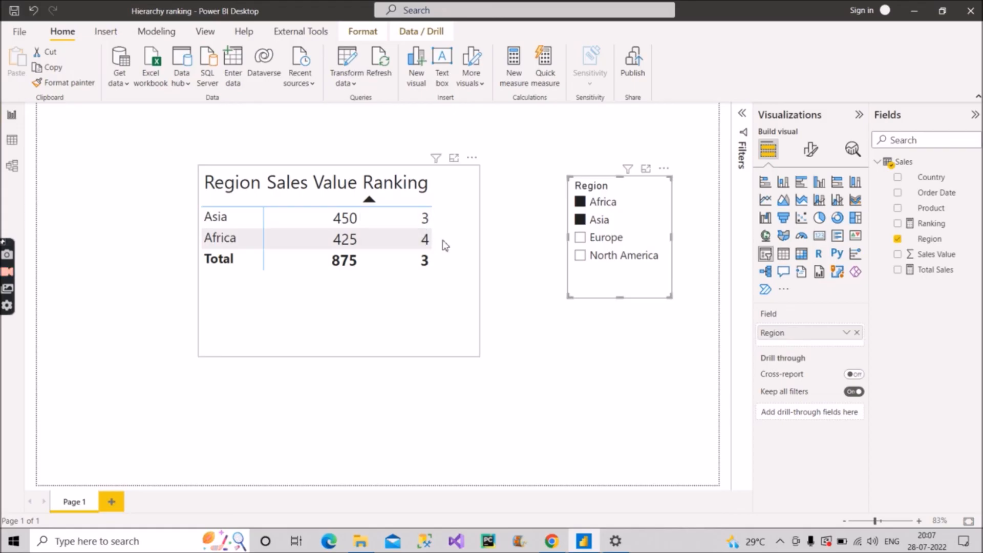
pyautogui.moveTo(444, 233)
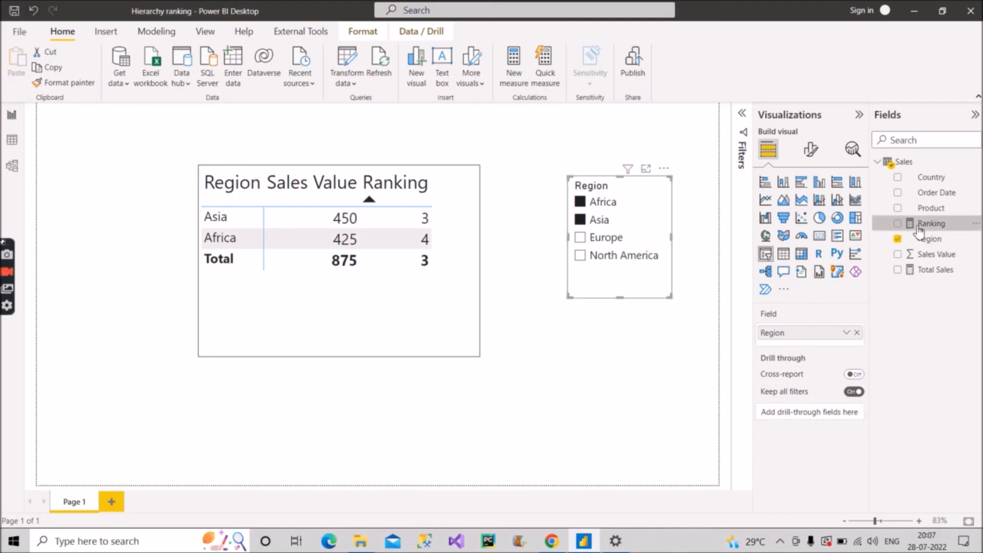
# - Select the Ranking measure in the Fields pane to edit its formula
pyautogui.click(933, 224)
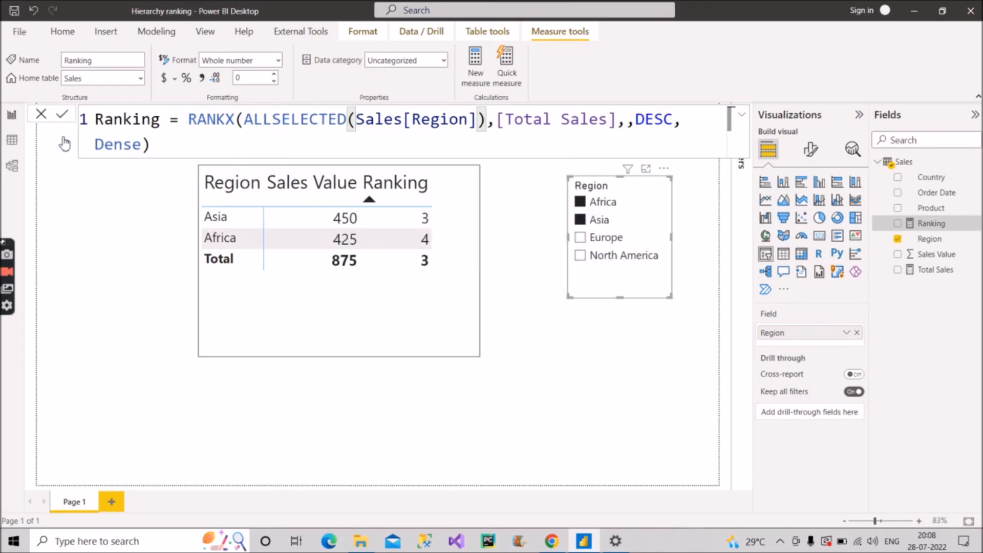
pyautogui.moveTo(73, 201)
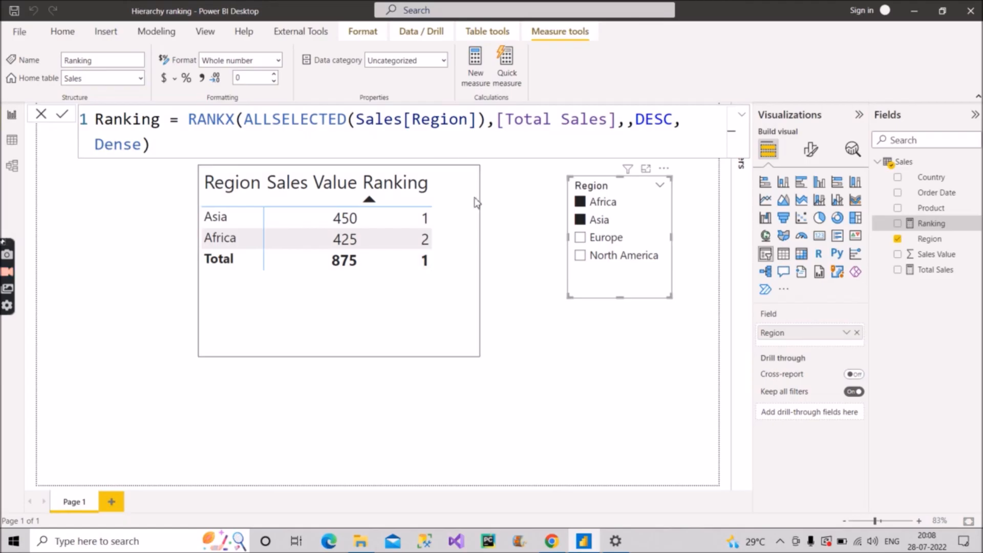
pyautogui.moveTo(535, 287)
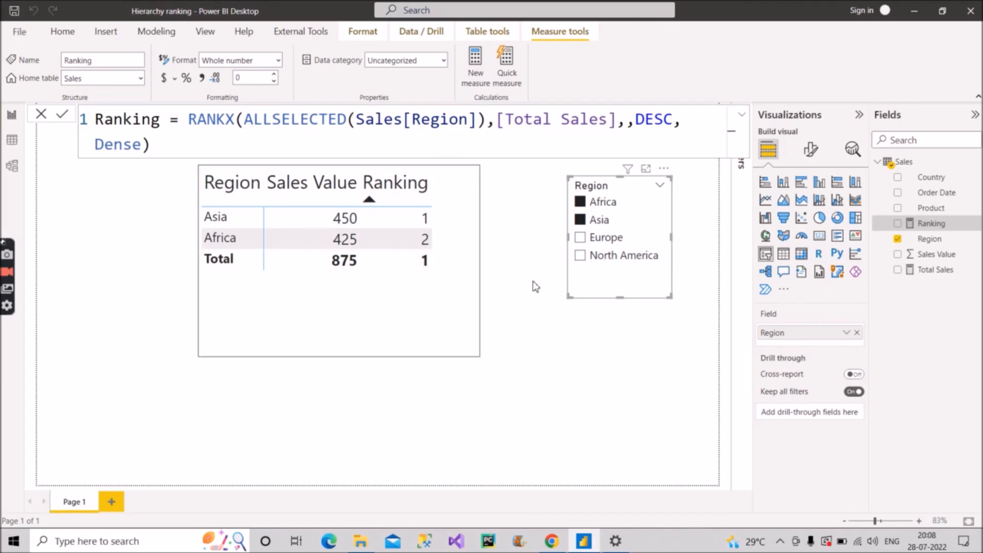